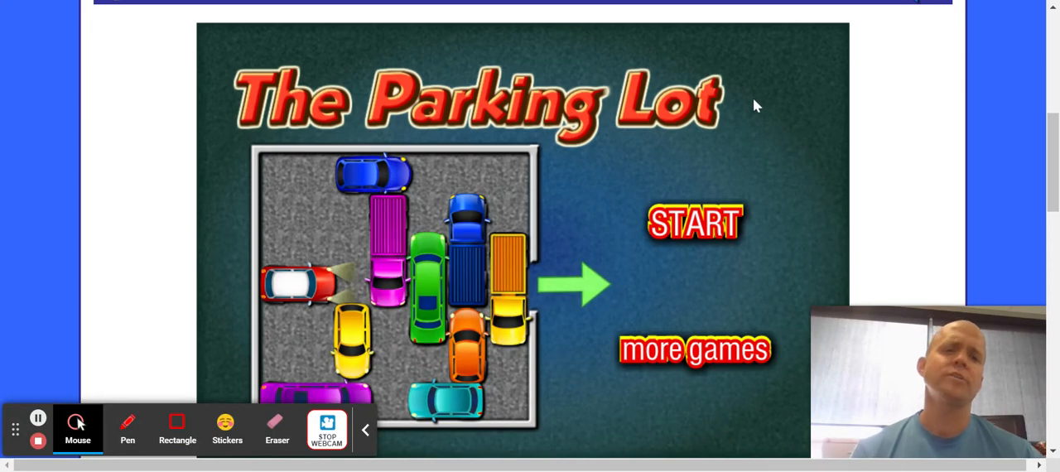
mouse_move(324, 8)
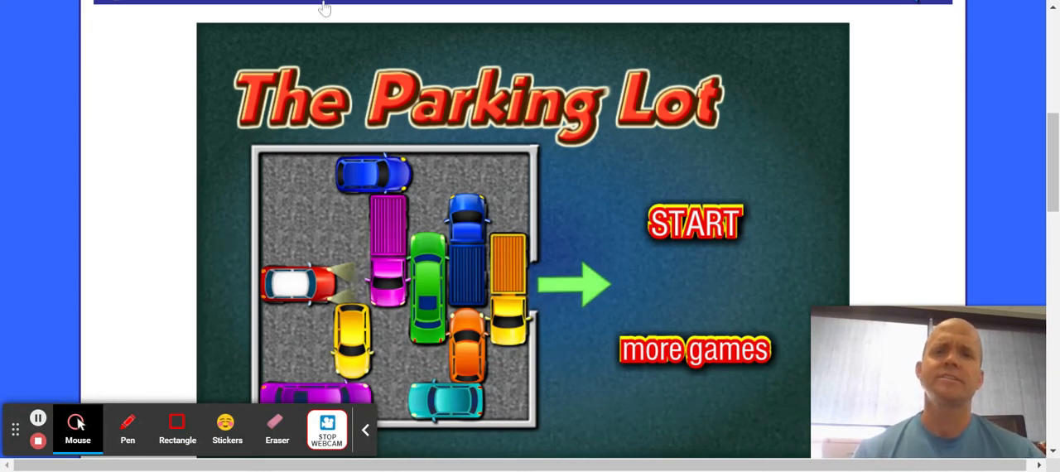
mouse_move(747, 243)
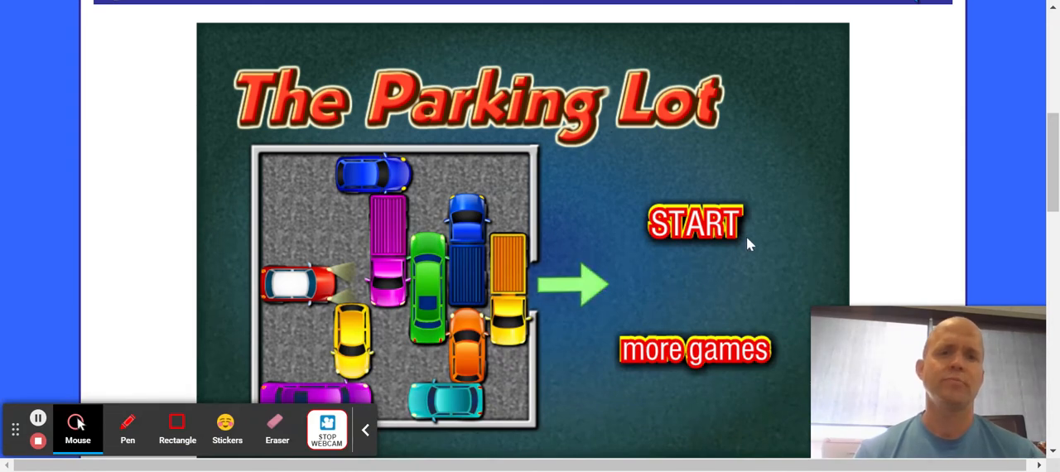
mouse_move(737, 182)
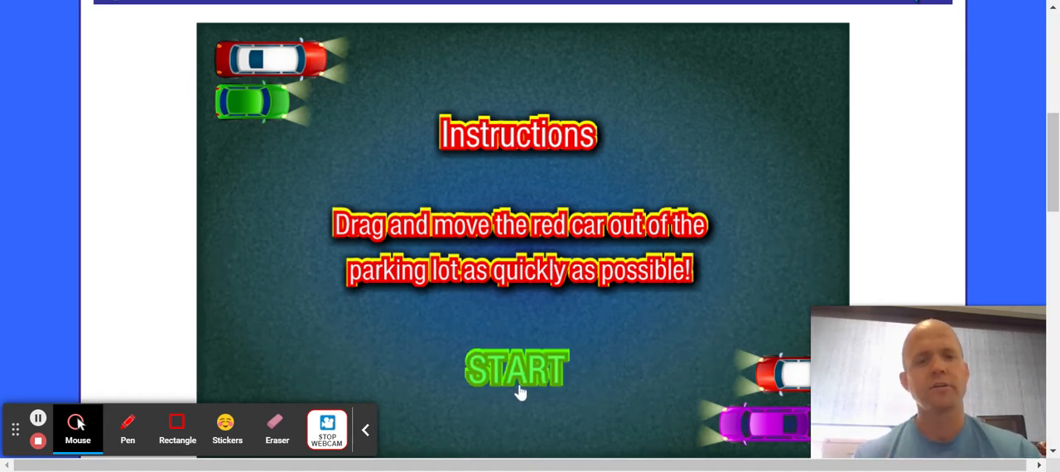
Start the game and slide the red car right through the level 1 exit
click(517, 368)
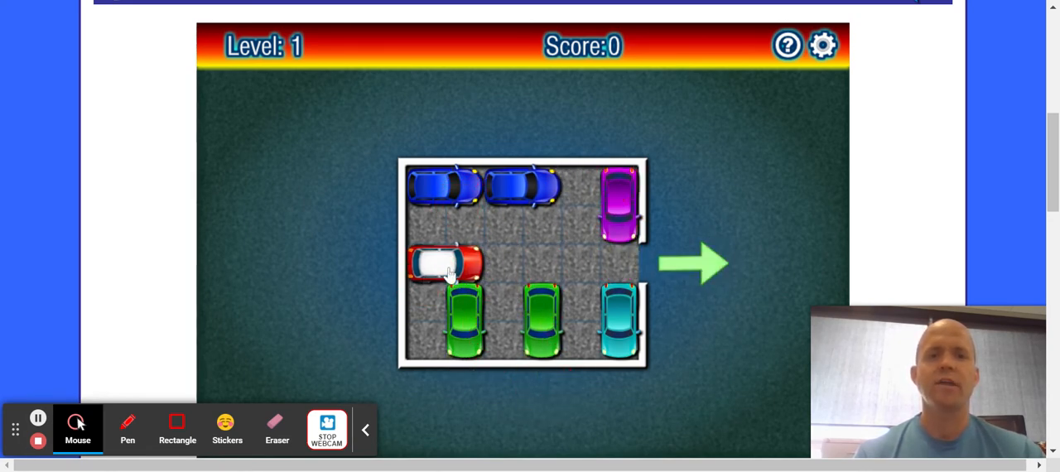
drag(447, 264, 679, 263)
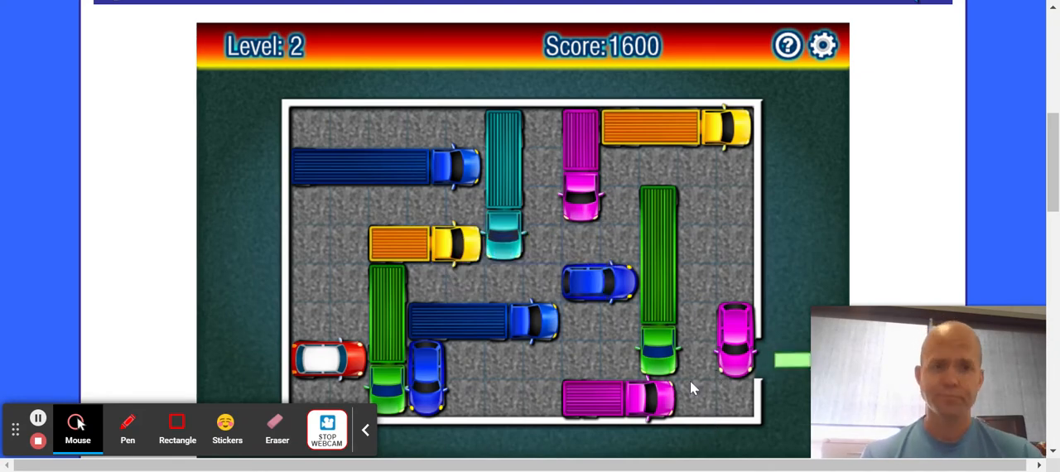
Begin moving vehicles on the level 2 board to clear the red car's path
click(662, 348)
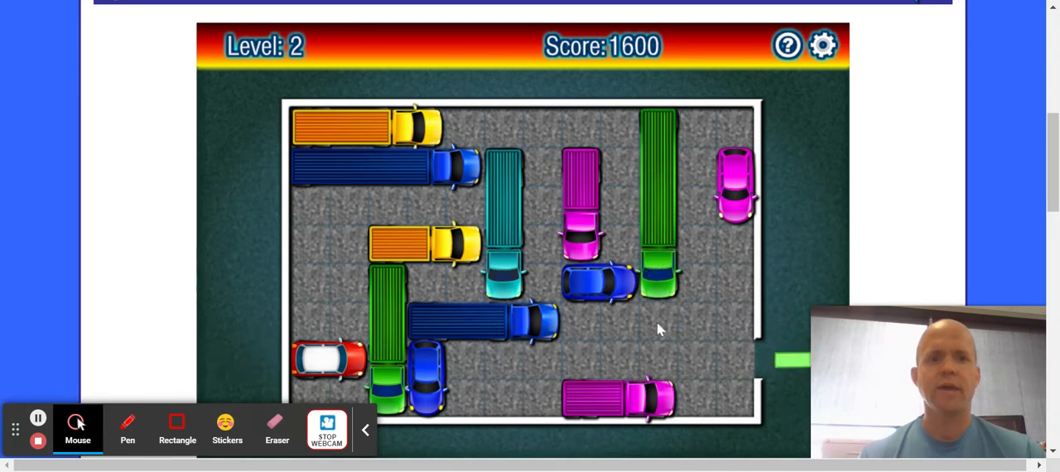
mouse_move(505, 328)
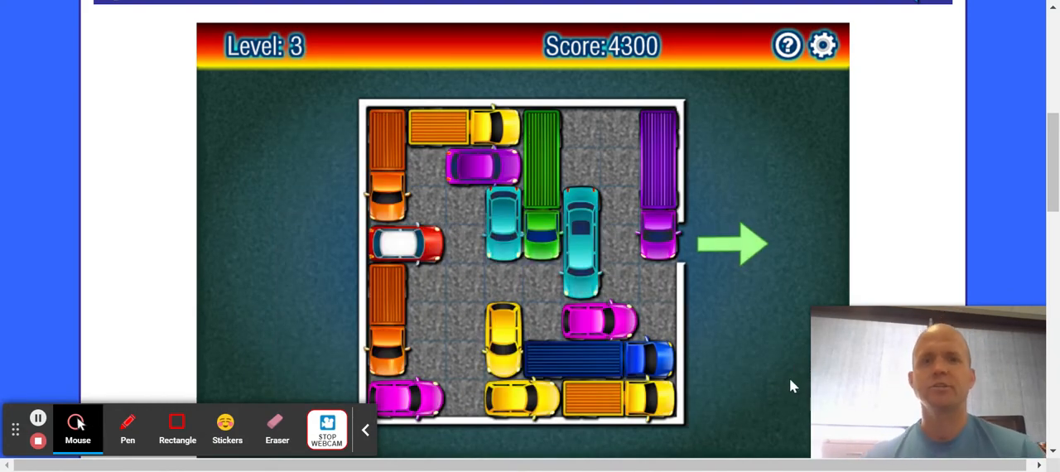
mouse_move(764, 407)
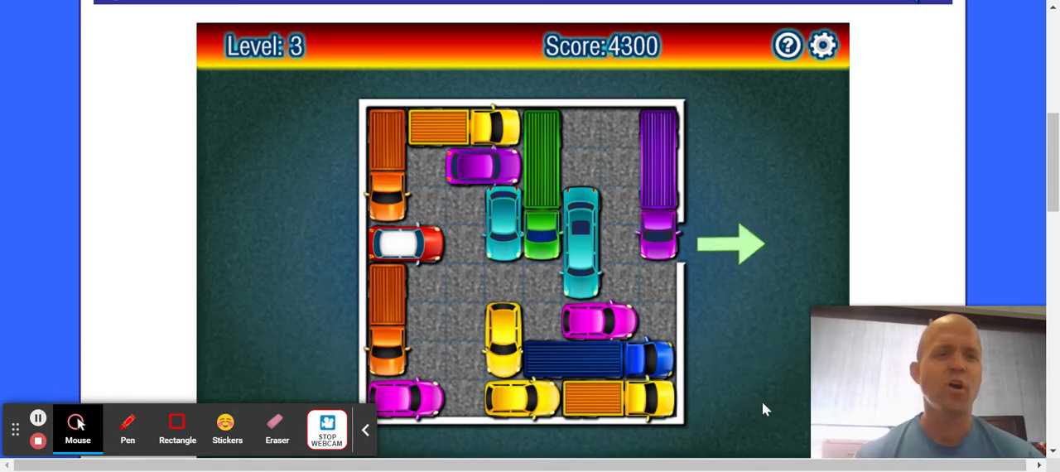
Select a vehicle on the level 3 board to start clearing the red car's route
click(417, 249)
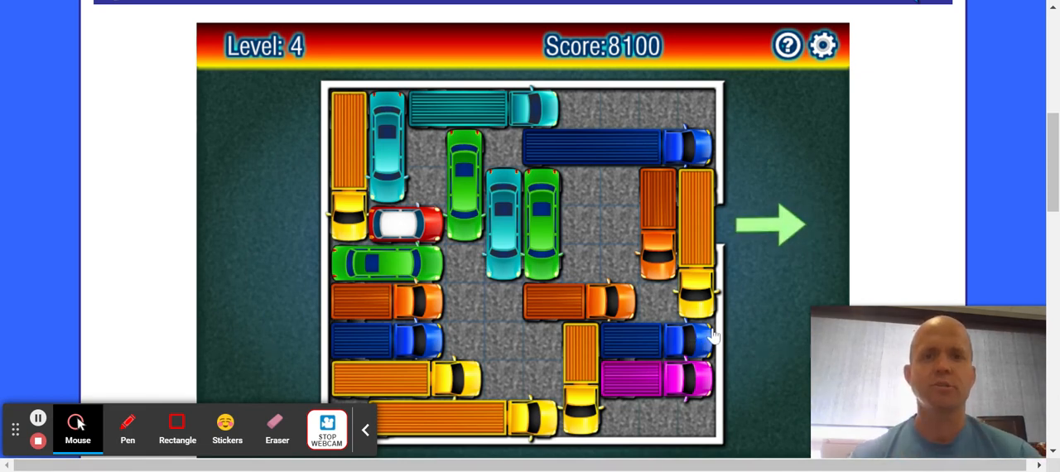
mouse_move(754, 8)
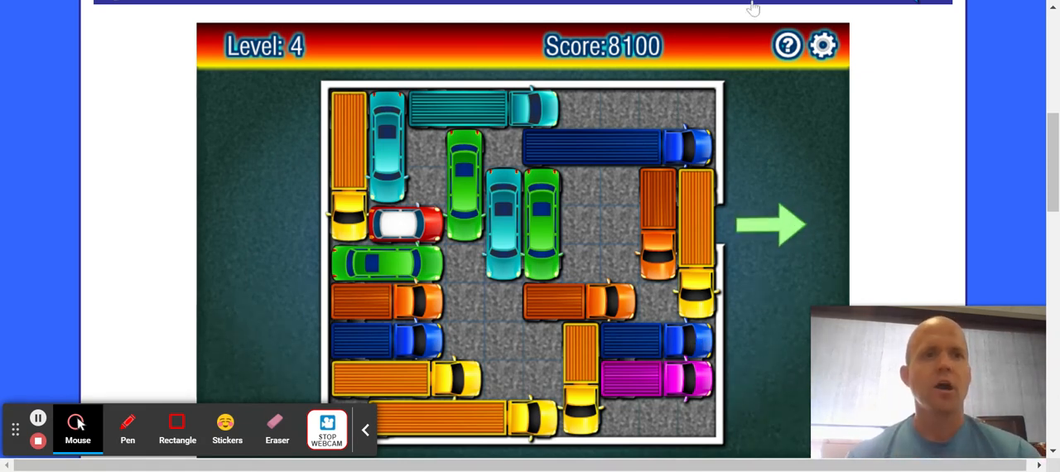